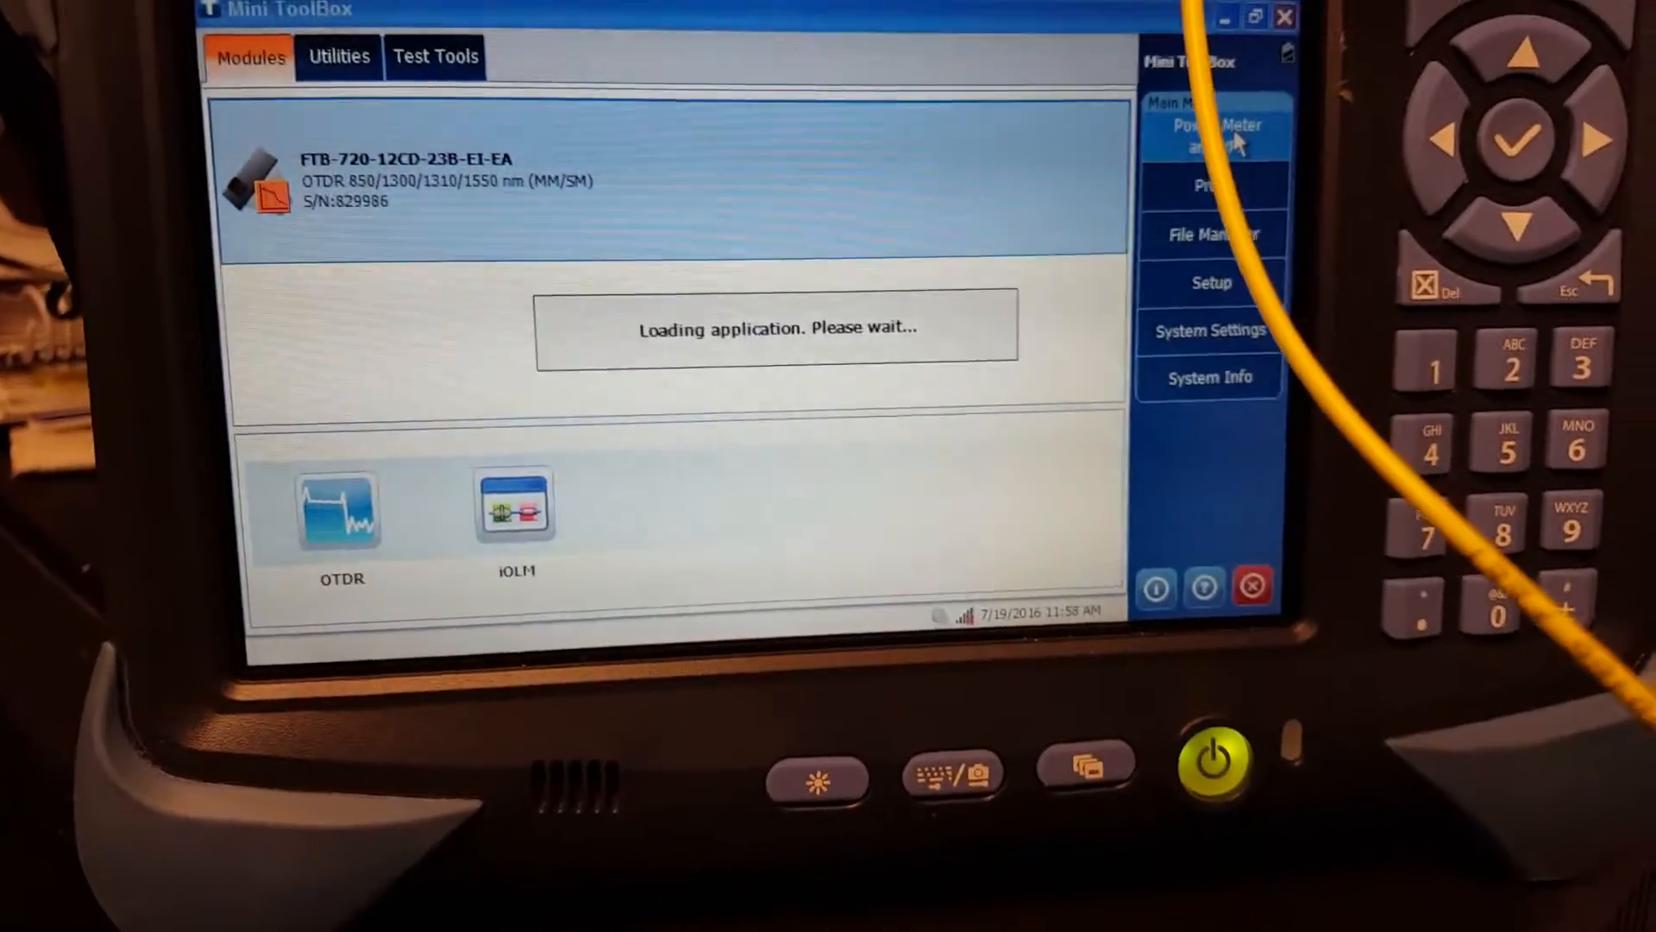
Launch Power Meter and VFL from the Main Menu, showing Low at 1310 nm in dBm
click(1214, 132)
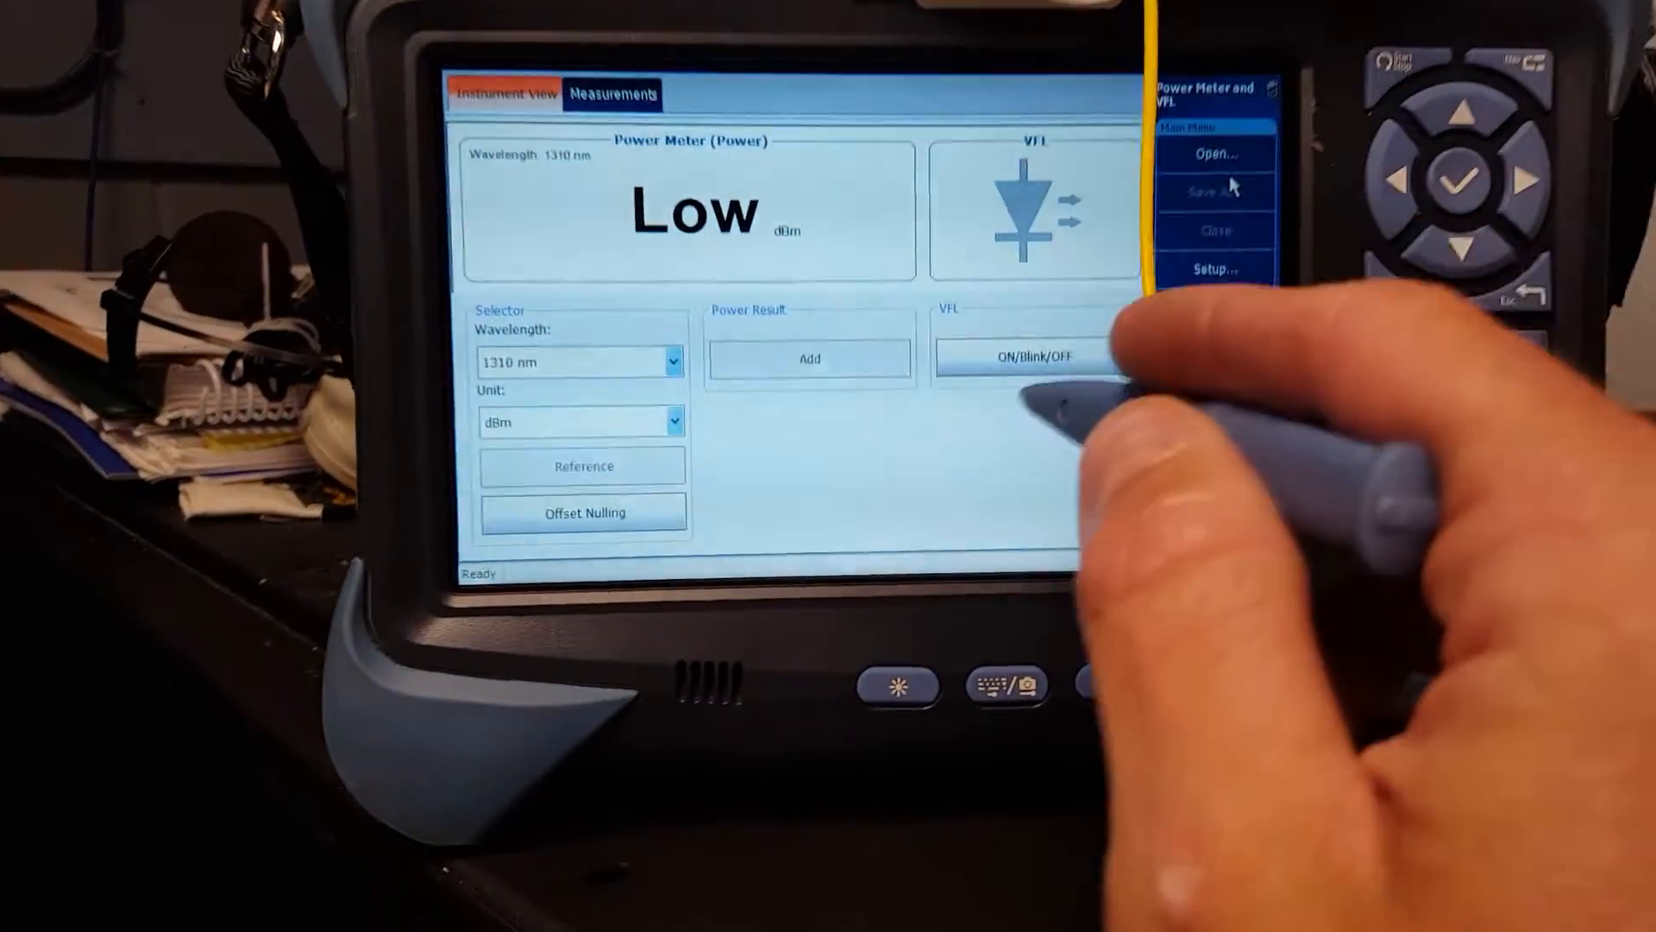
Switch the VFL on with its ON/Blink/OFF button
click(1035, 359)
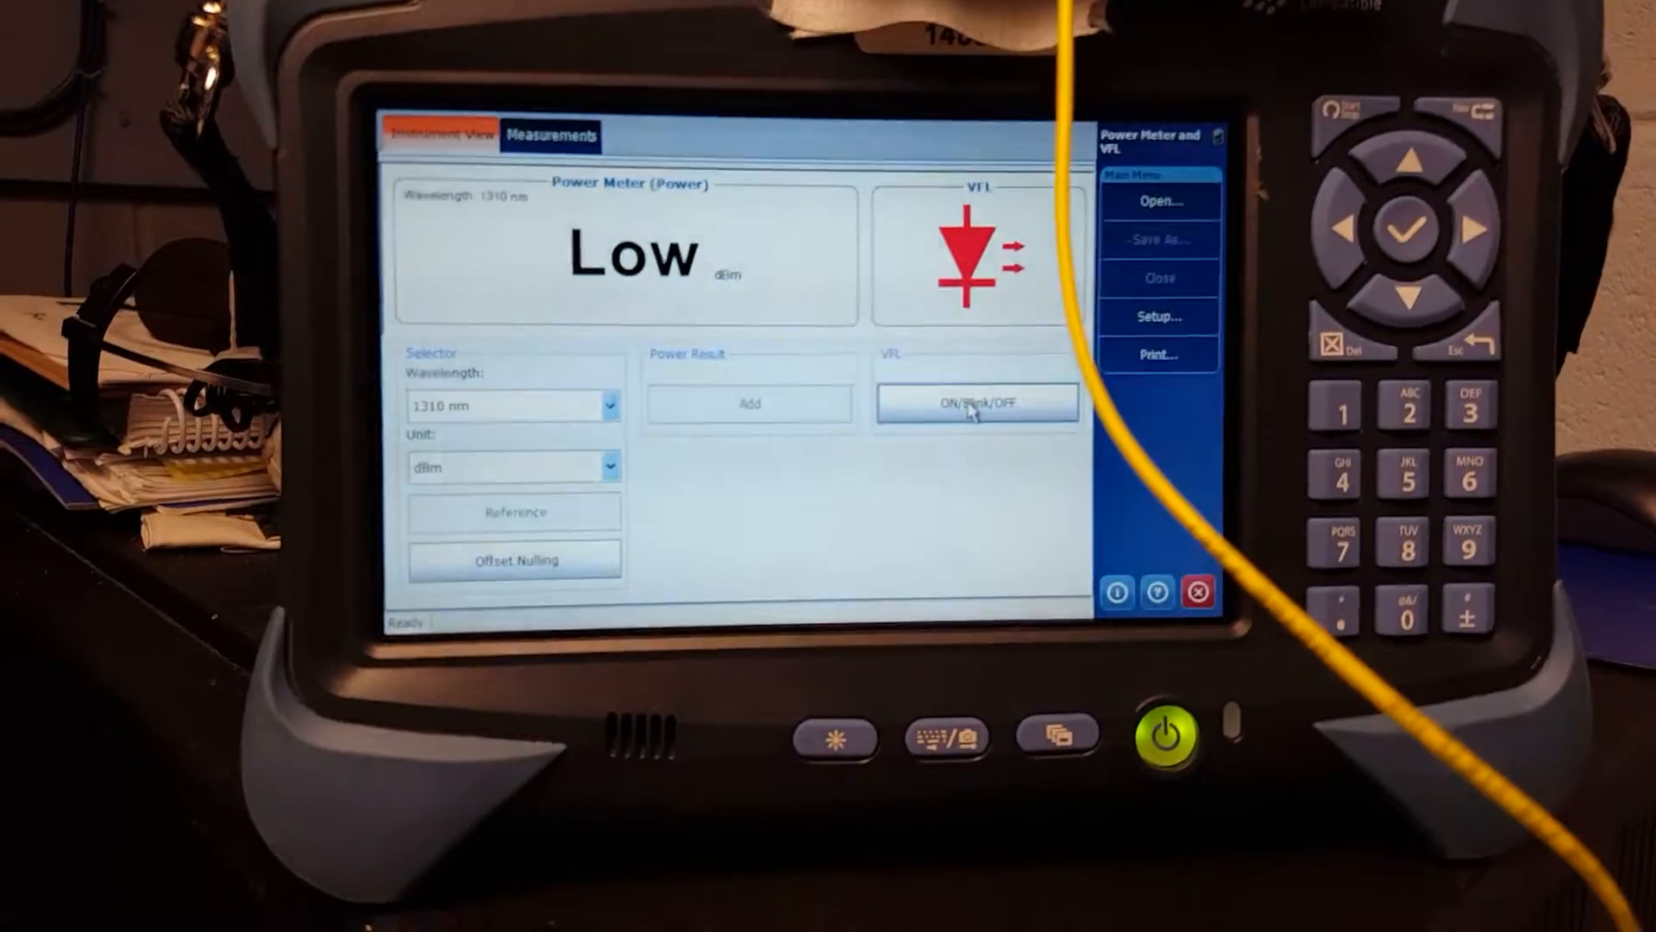